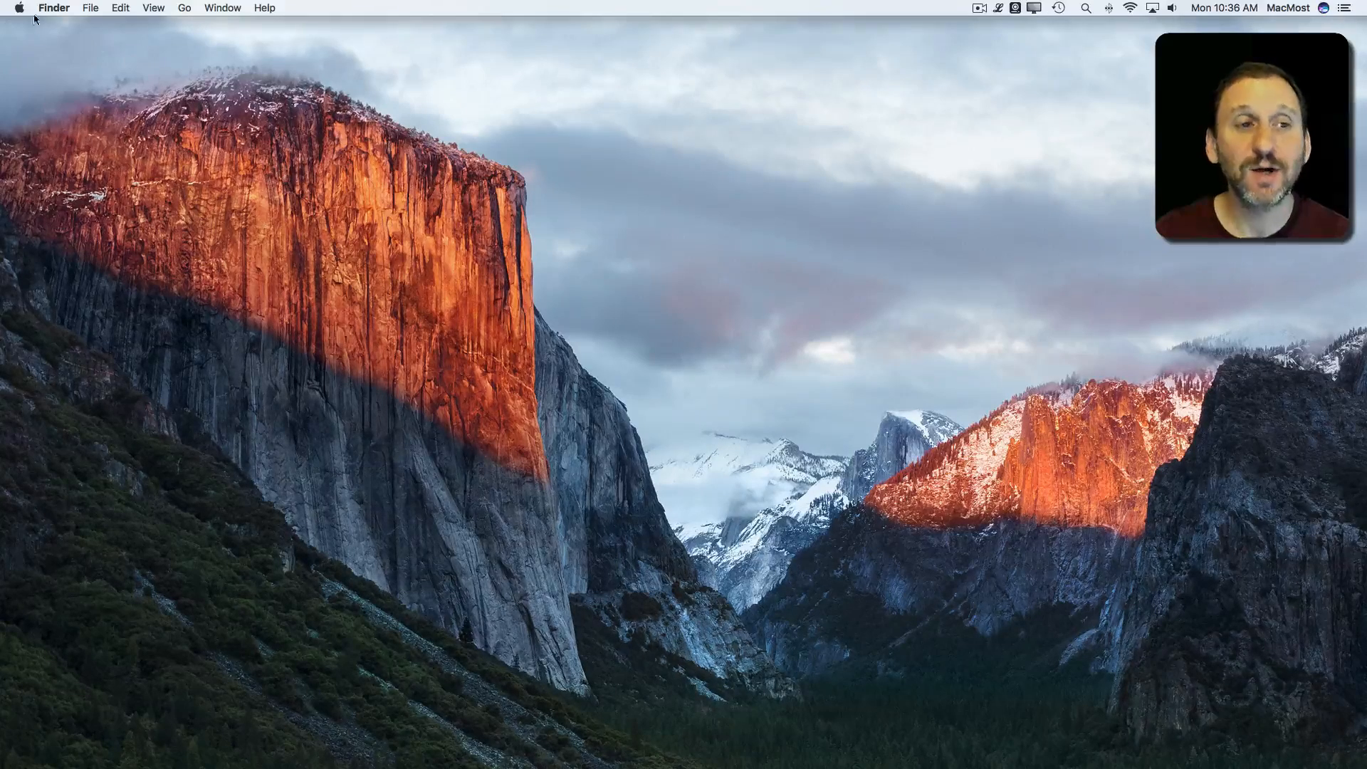
Reveal the Dock's running apps and search 'acorn' to launch Activity Monitor
{"action": "left_click", "coordinate": [17, 8]}
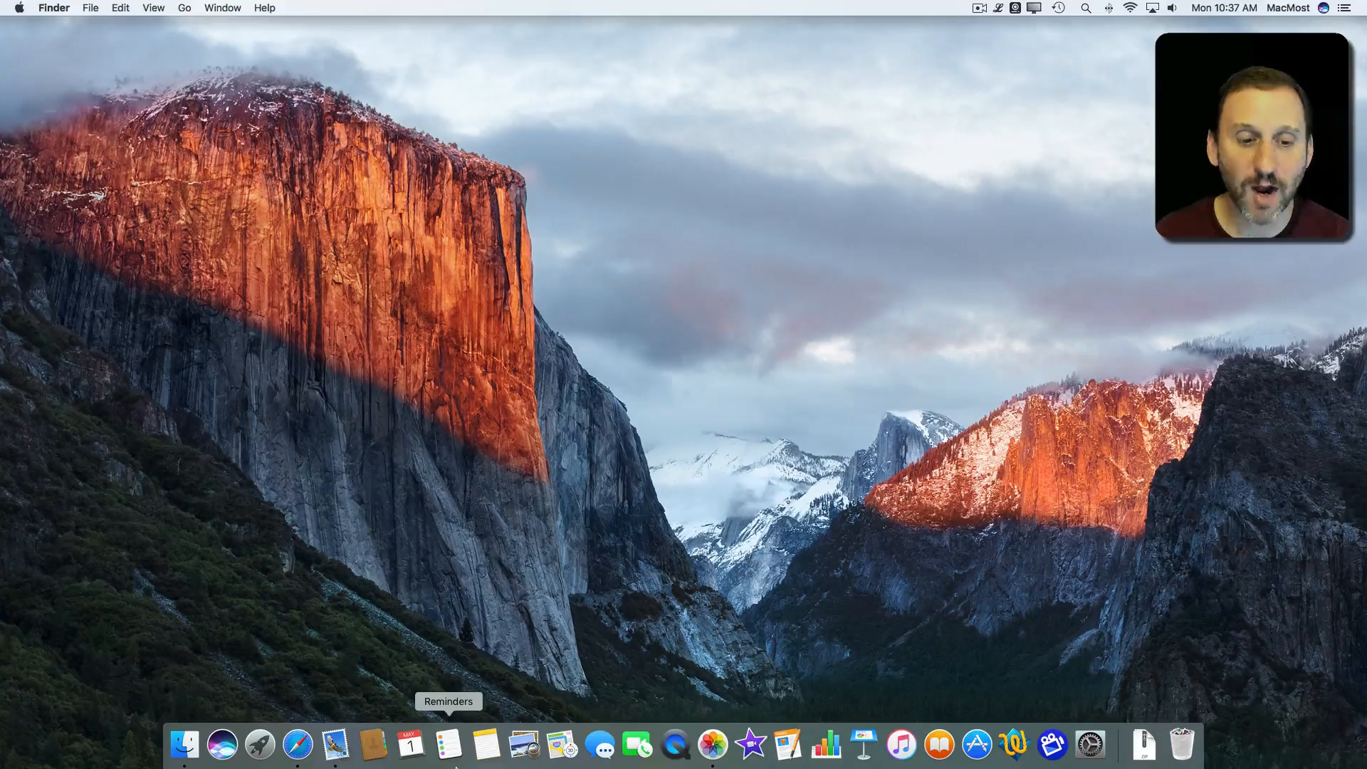
{"action": "mouse_move", "coordinate": [297, 743]}
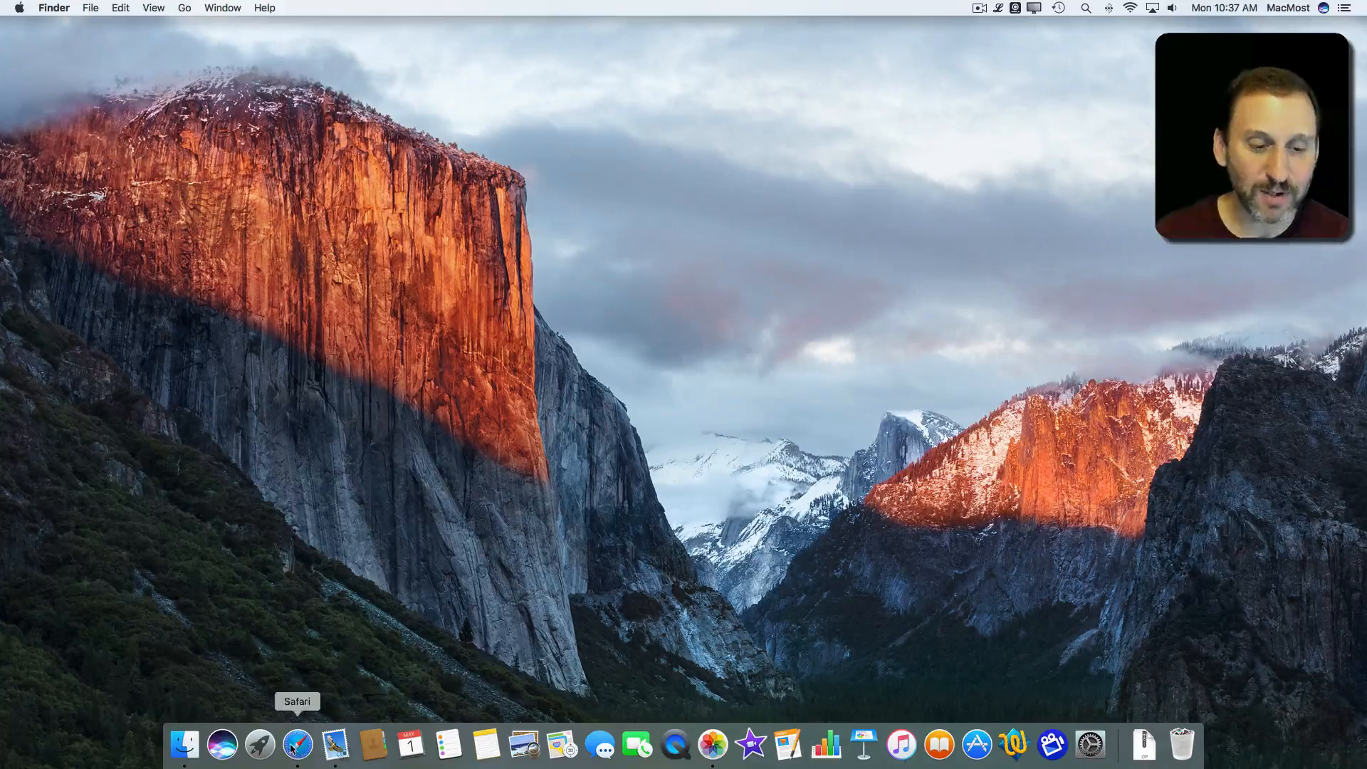
{"action": "mouse_move", "coordinate": [335, 744]}
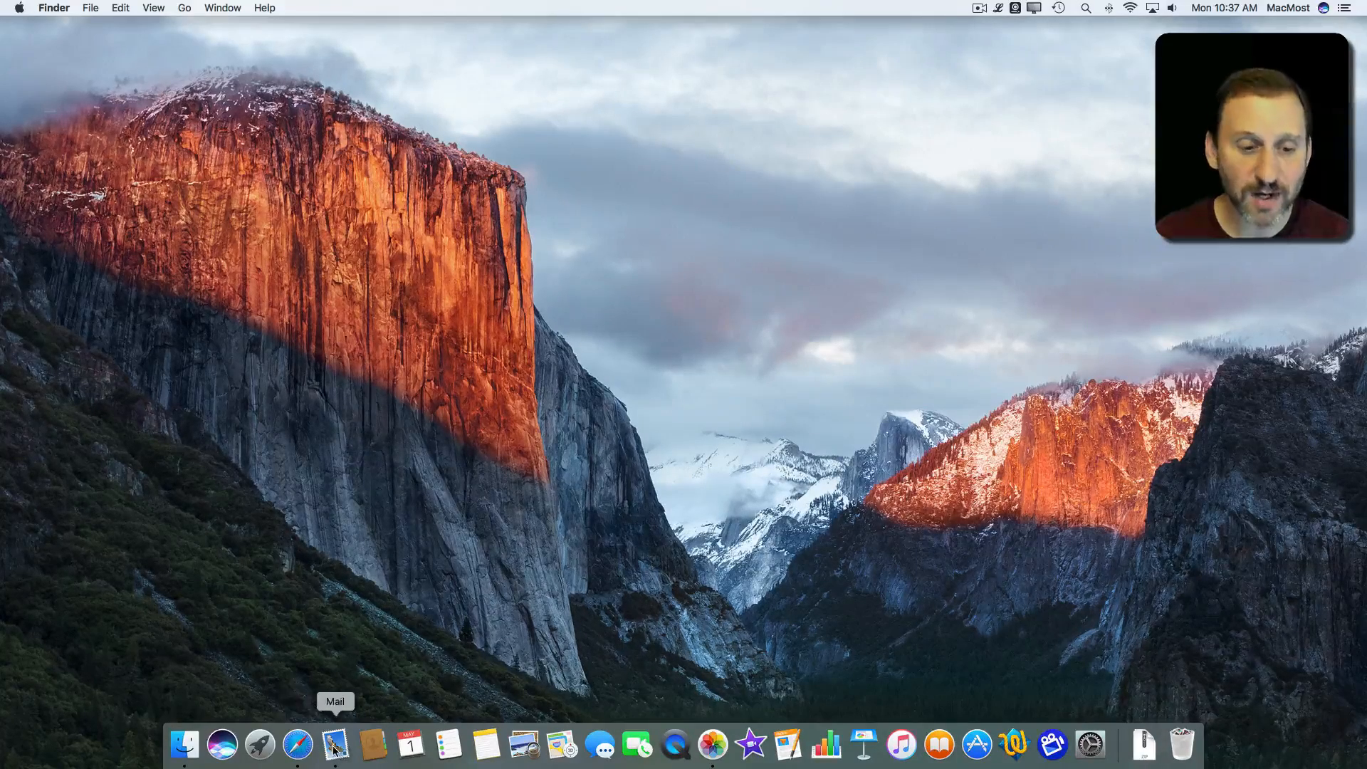
{"action": "mouse_move", "coordinate": [863, 748]}
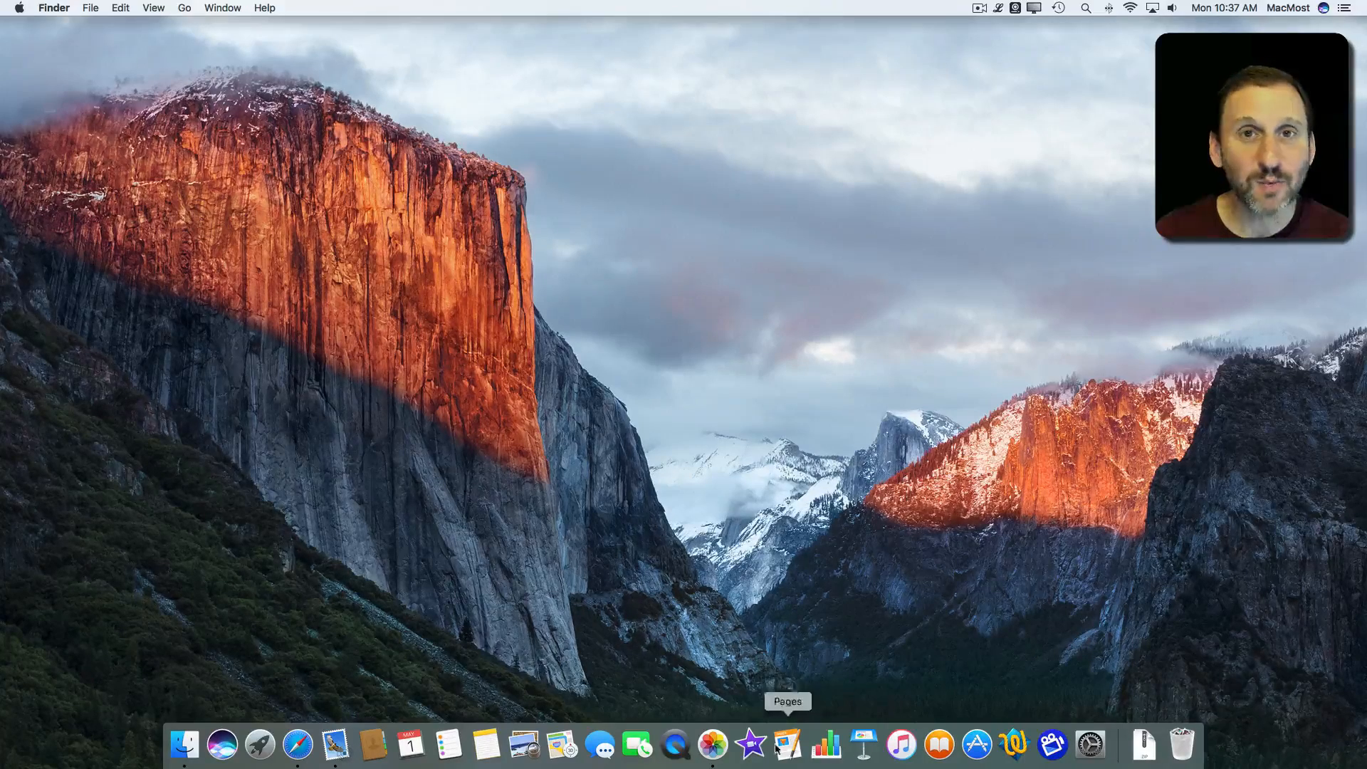
{"action": "mouse_move", "coordinate": [561, 745]}
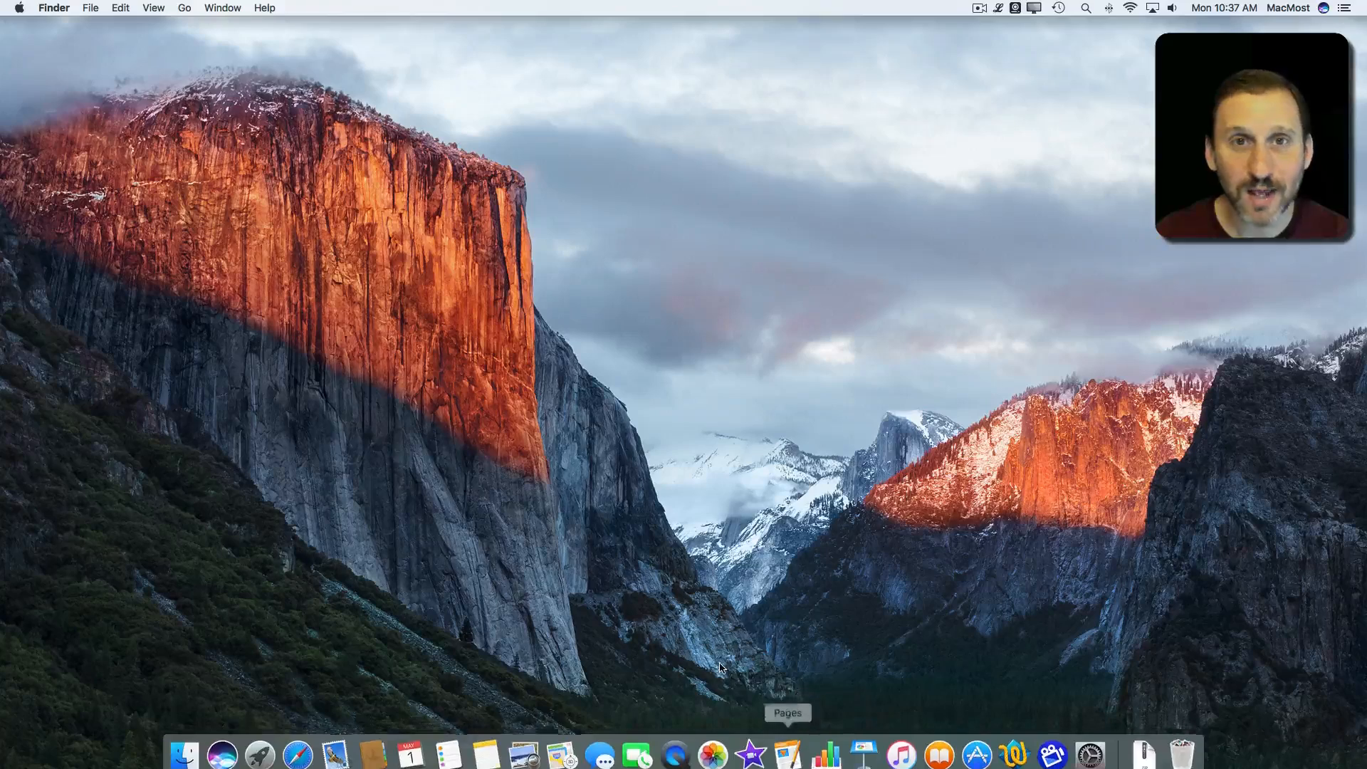
{"action": "type", "text": "acorn"}
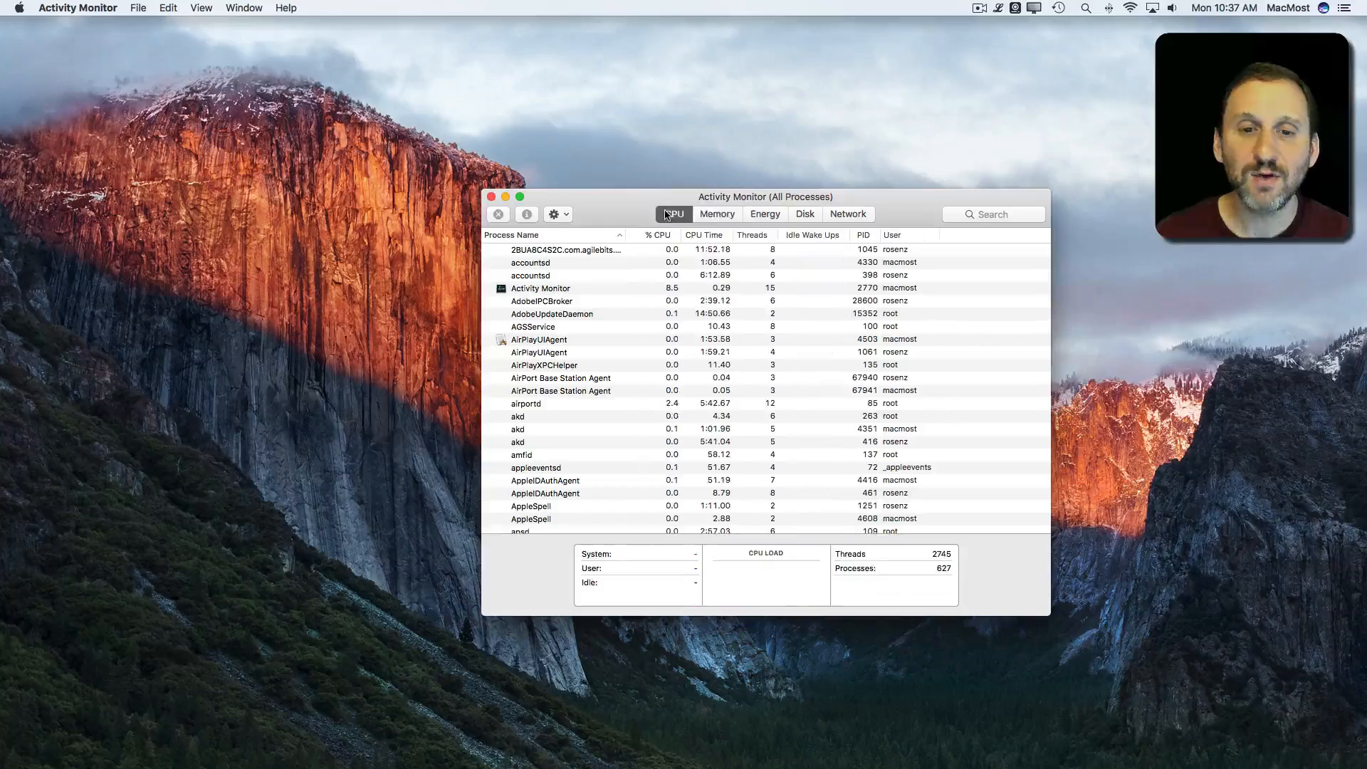
Scroll the All Processes list down to the com.apple system processes
{"action": "scroll", "scroll_direction": "down", "scroll_amount": 3}
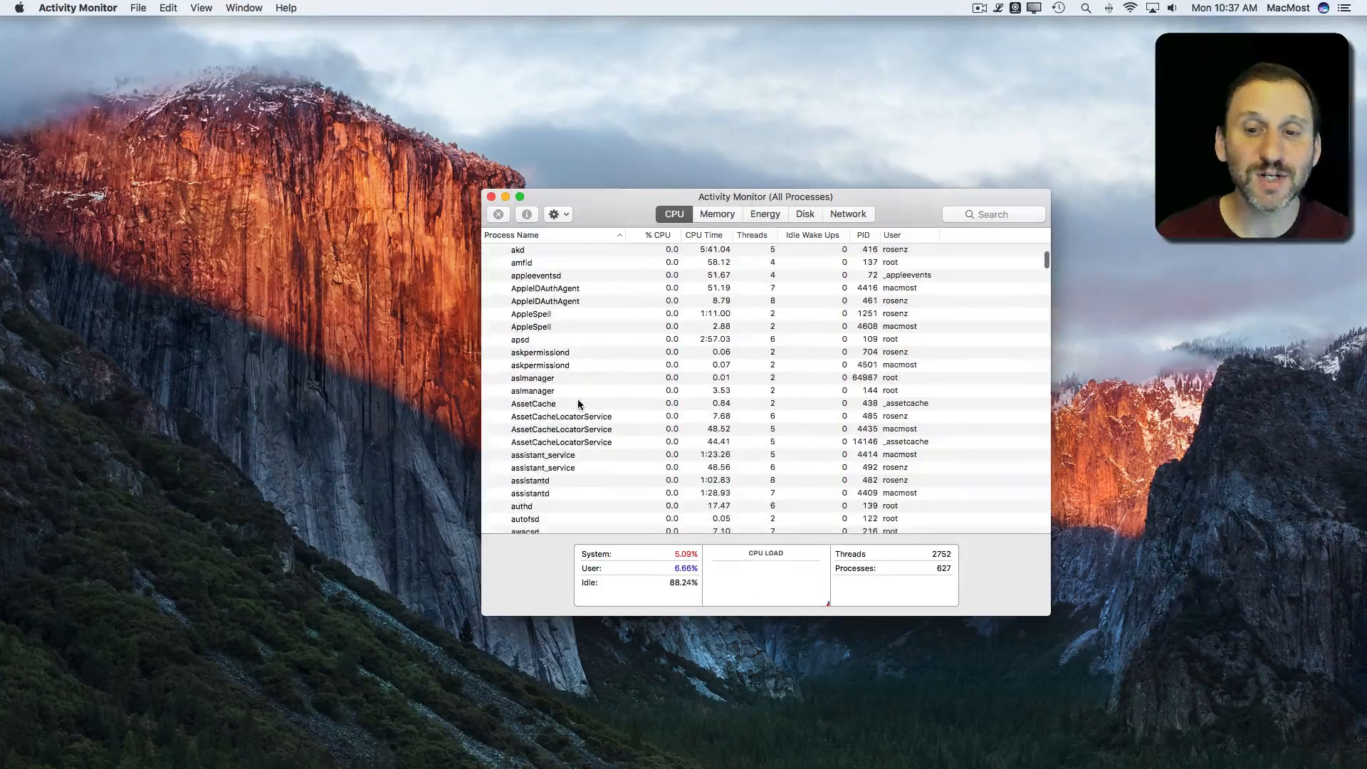
{"action": "scroll", "scroll_direction": "down", "scroll_amount": 3}
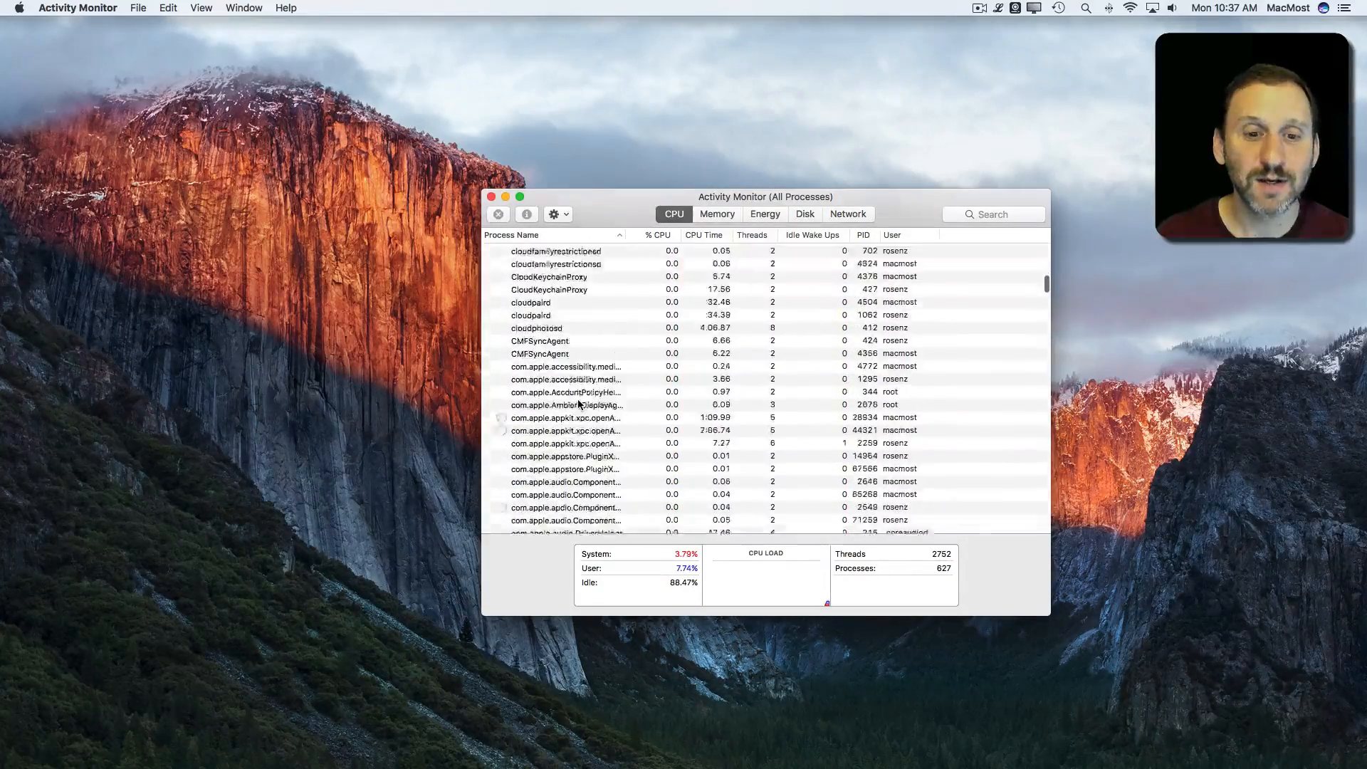
{"action": "scroll", "scroll_direction": "down", "scroll_amount": 3}
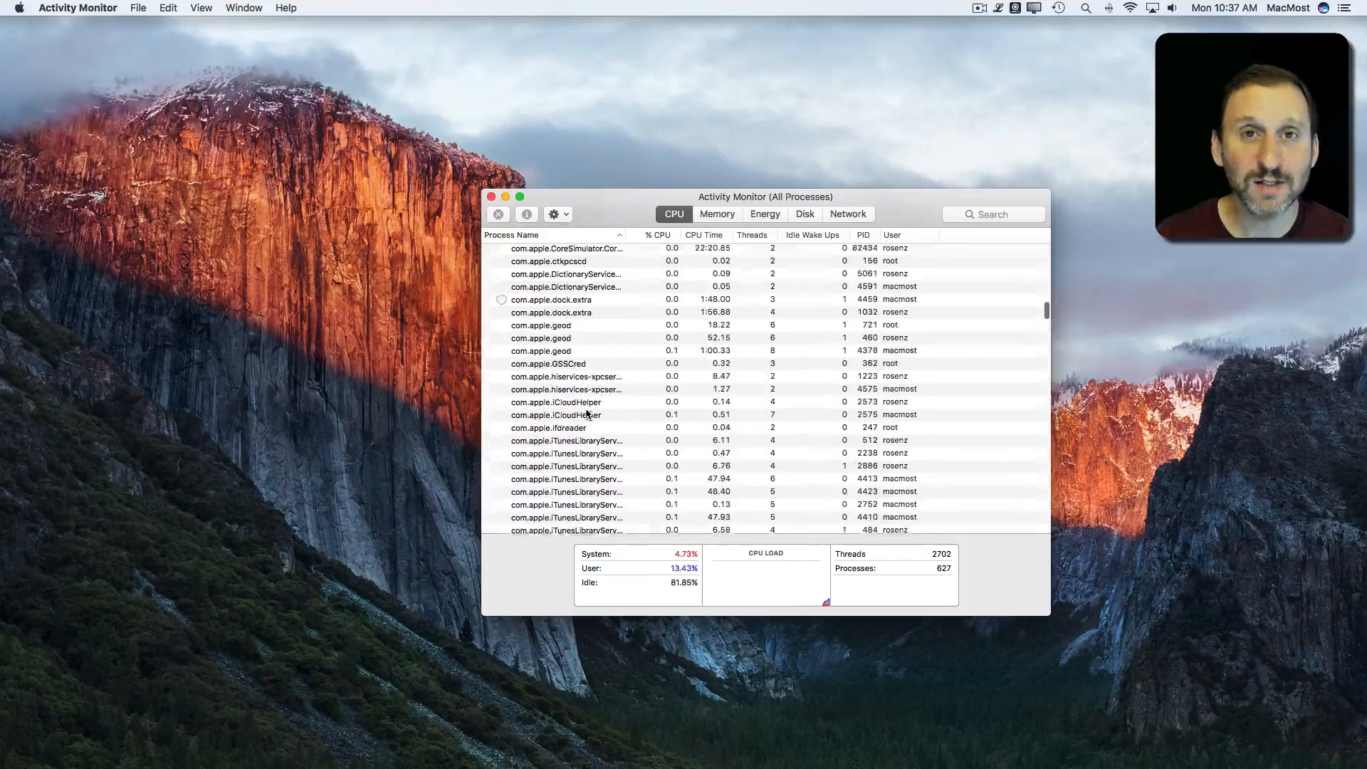
{"action": "scroll", "scroll_direction": "down", "scroll_amount": 3}
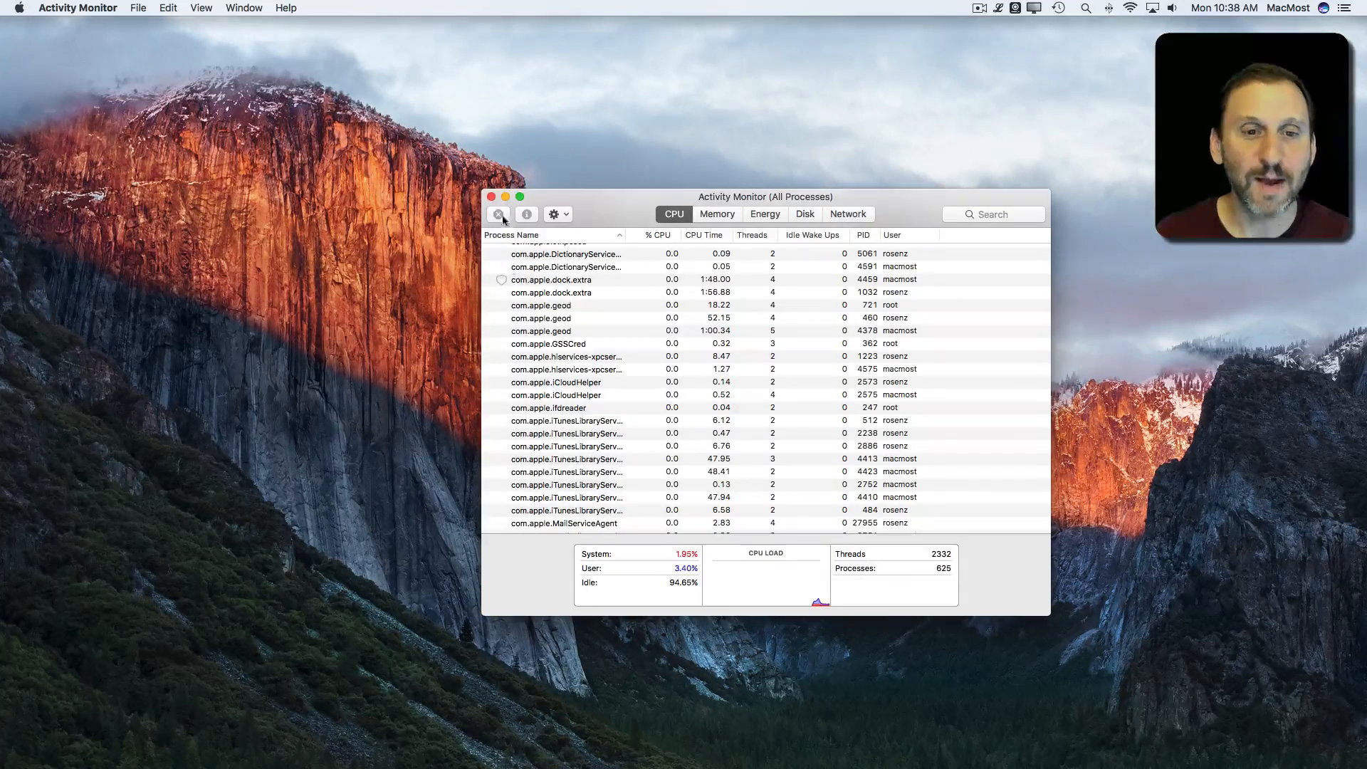
{"action": "left_click", "coordinate": [498, 196]}
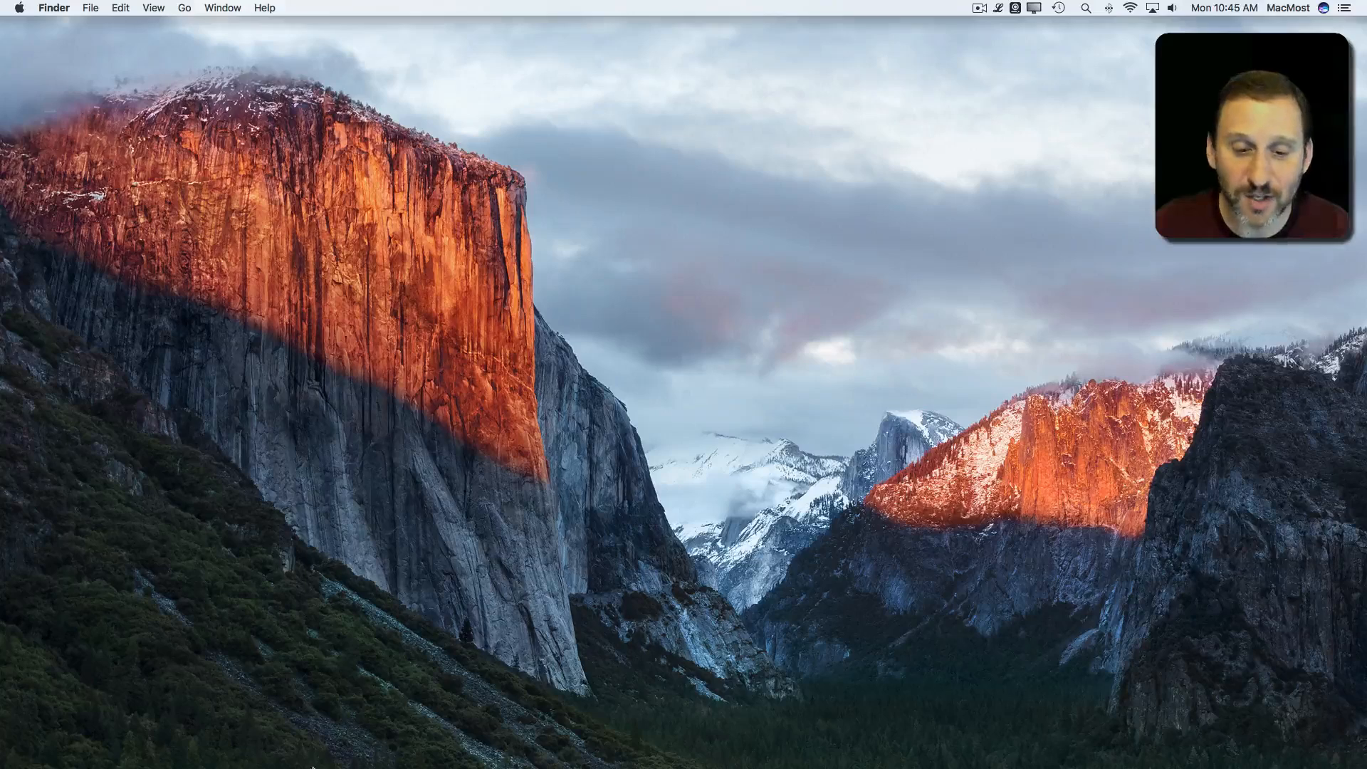
{"action": "mouse_move", "coordinate": [694, 745]}
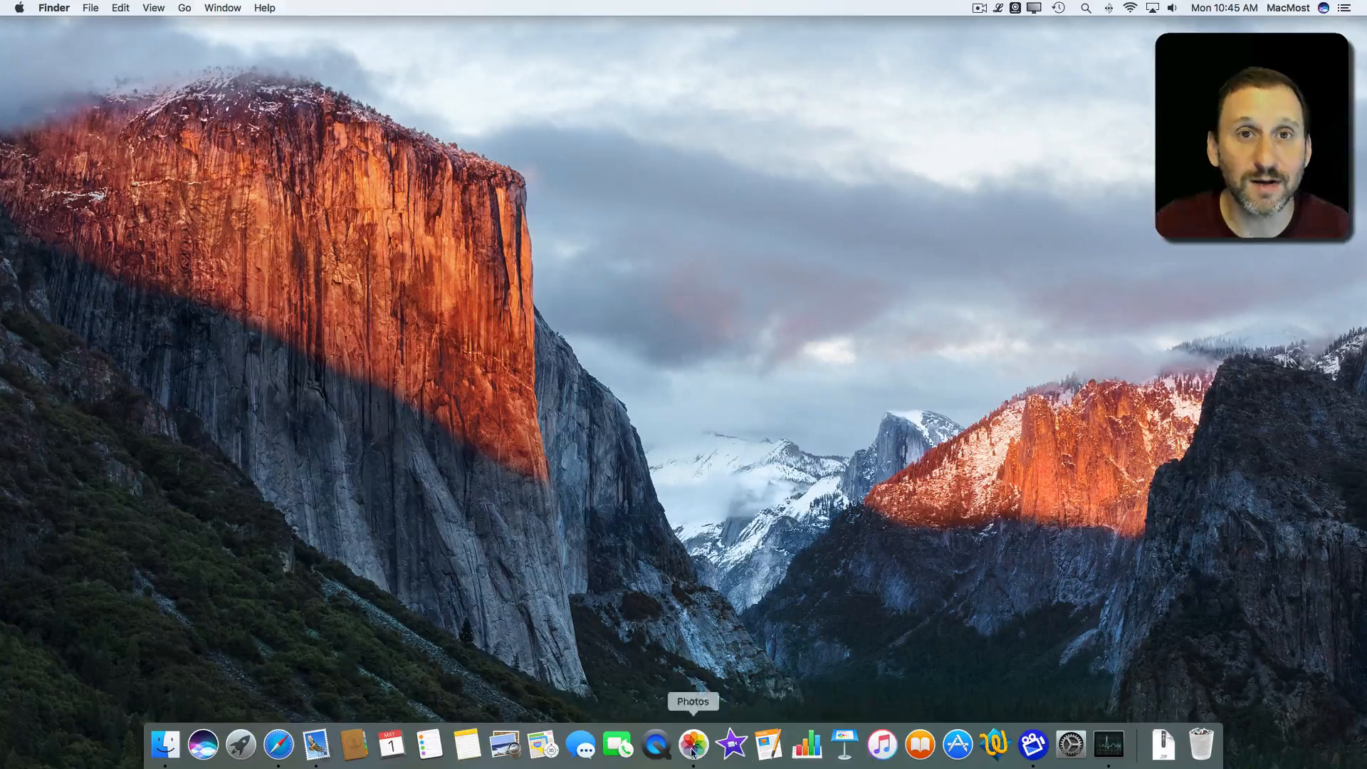